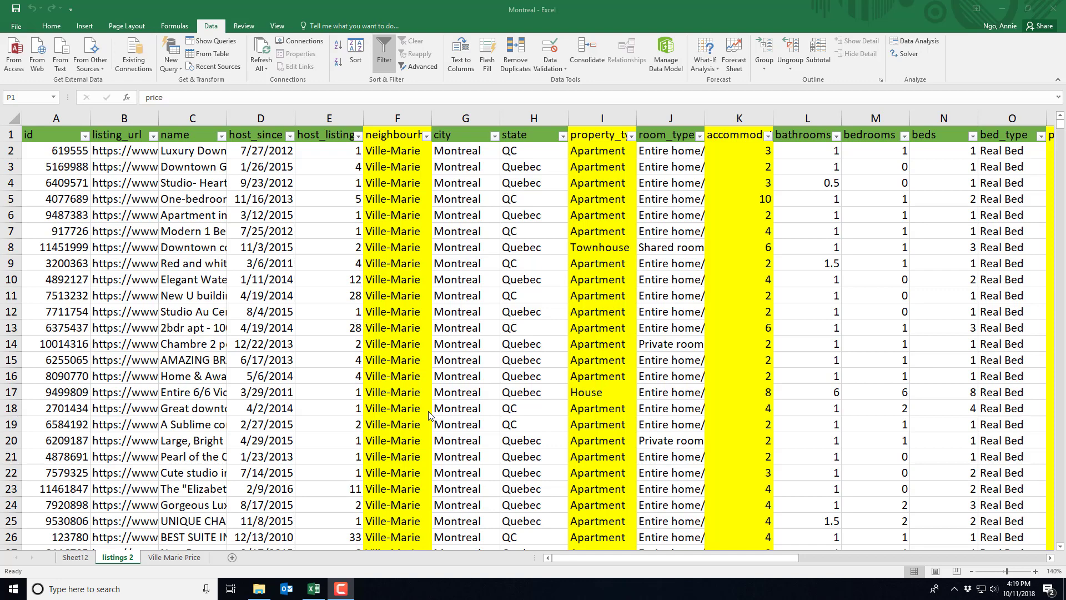
{"action": "mouse_move", "coordinate": [664, 566]}
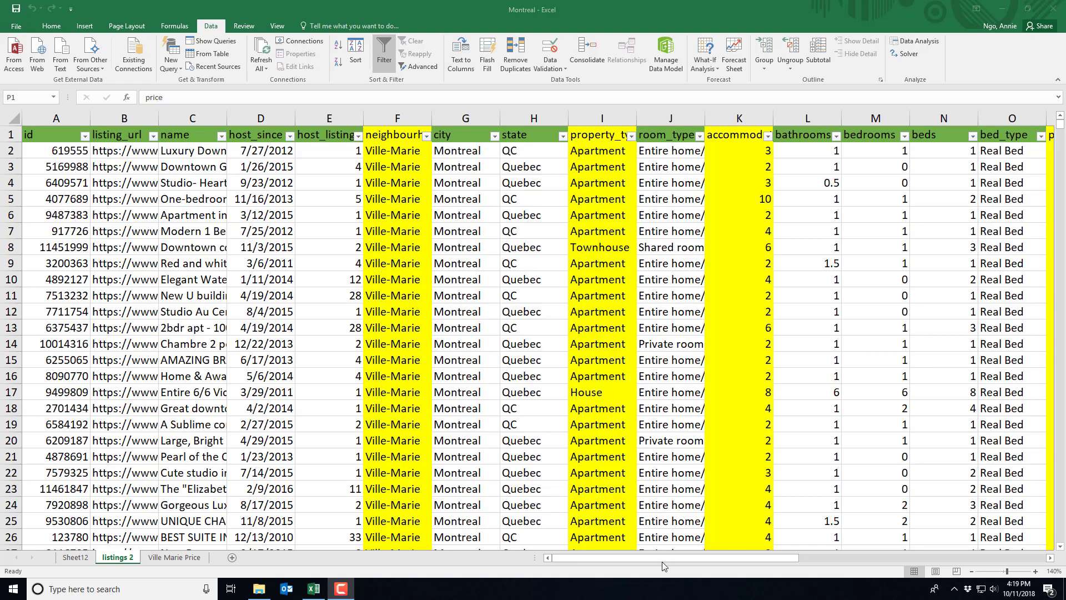
{"action": "mouse_move", "coordinate": [634, 363]}
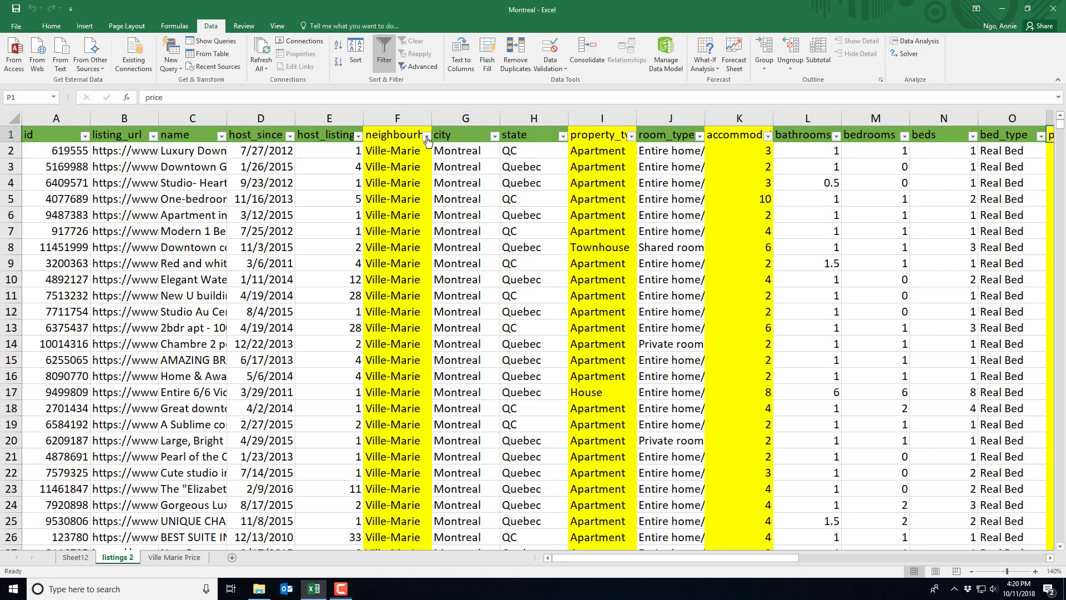
Check the neighbourhood and property type filters, leaving both unchanged
{"action": "left_click", "coordinate": [427, 135]}
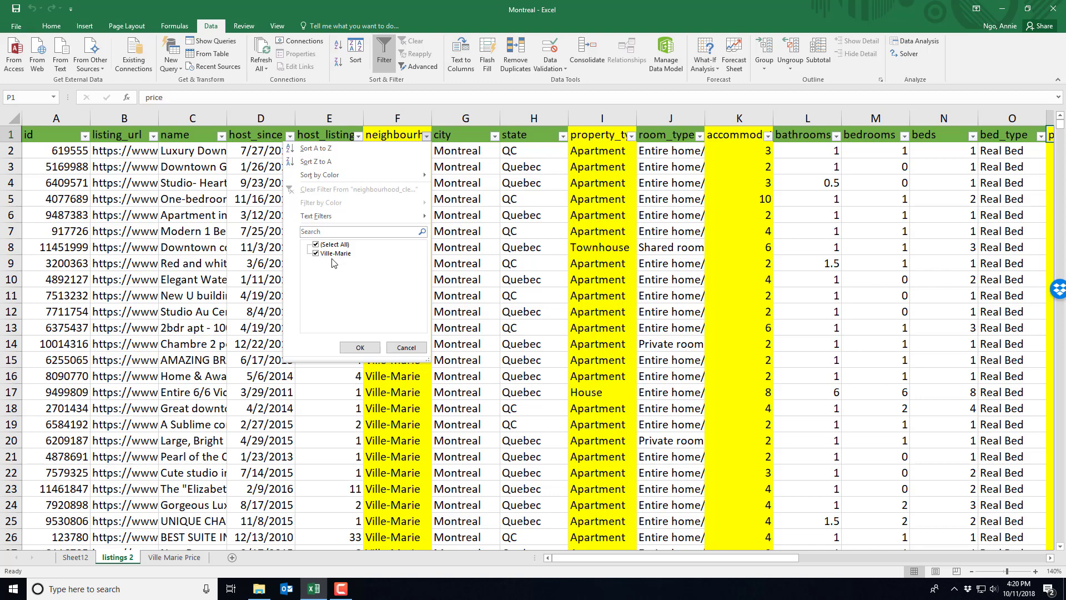
{"action": "mouse_move", "coordinate": [362, 267]}
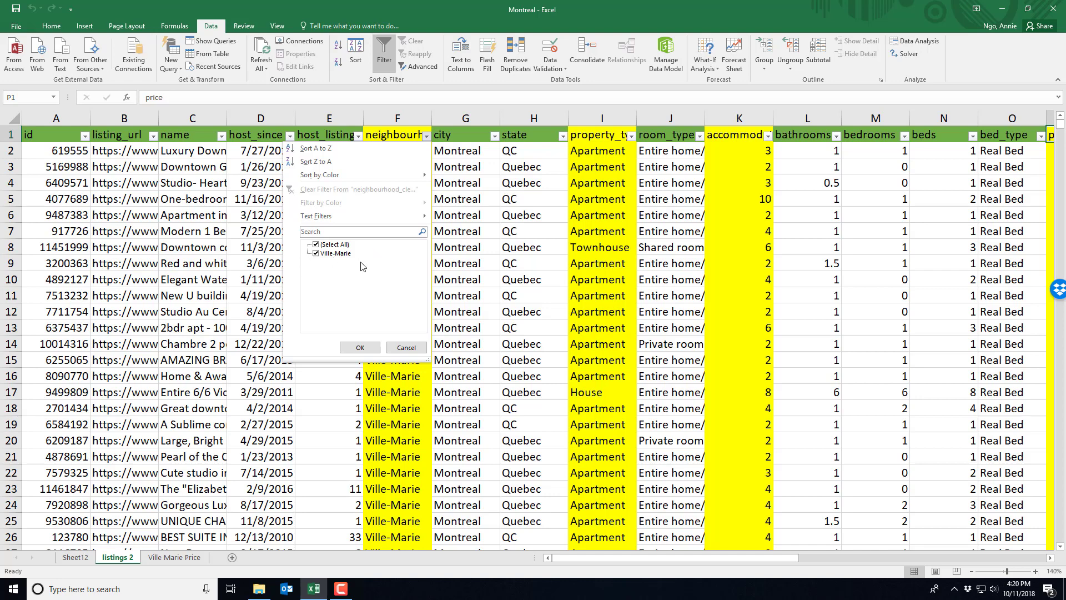
{"action": "left_click", "coordinate": [360, 347]}
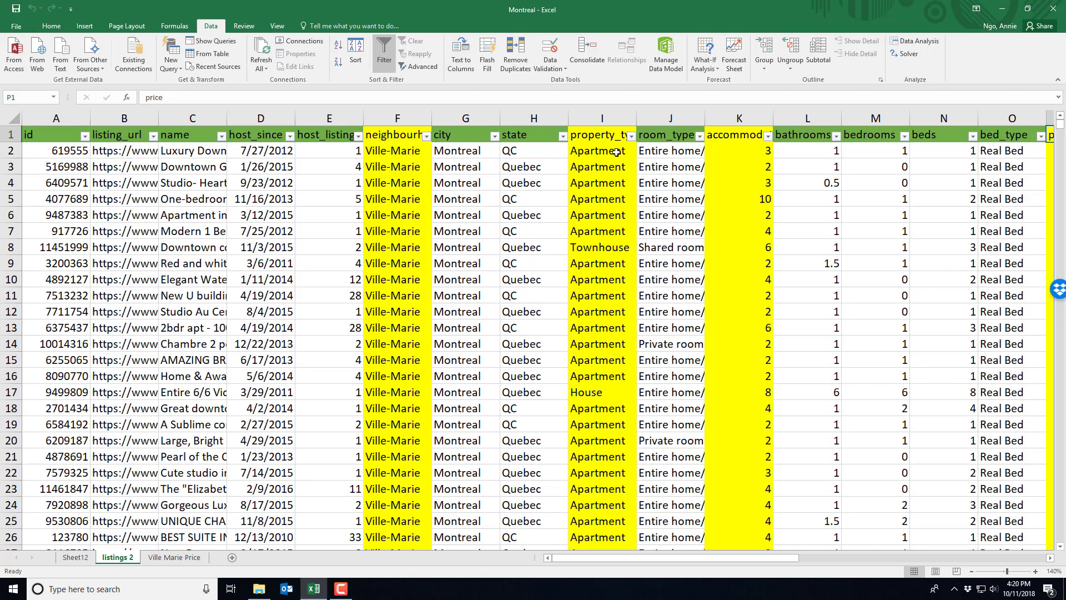
{"action": "left_click", "coordinate": [630, 135]}
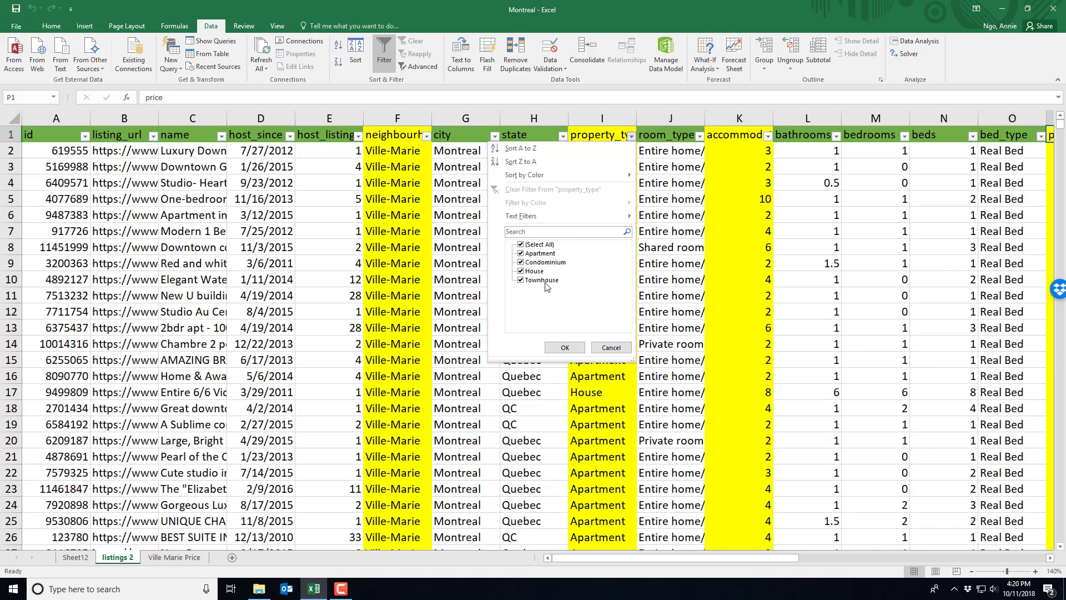
{"action": "mouse_move", "coordinate": [554, 306]}
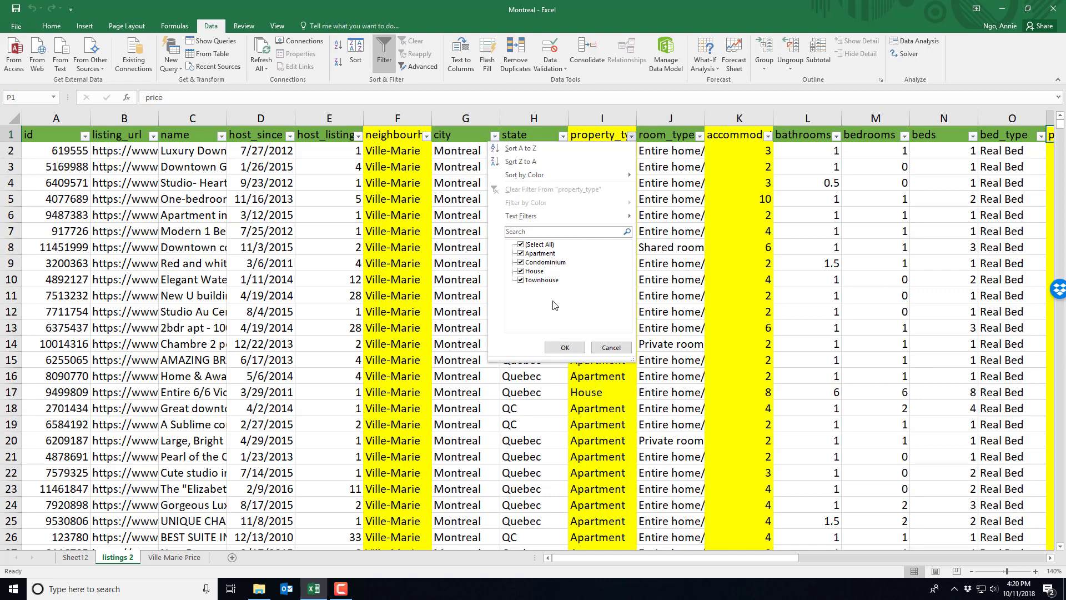
{"action": "left_click", "coordinate": [564, 348]}
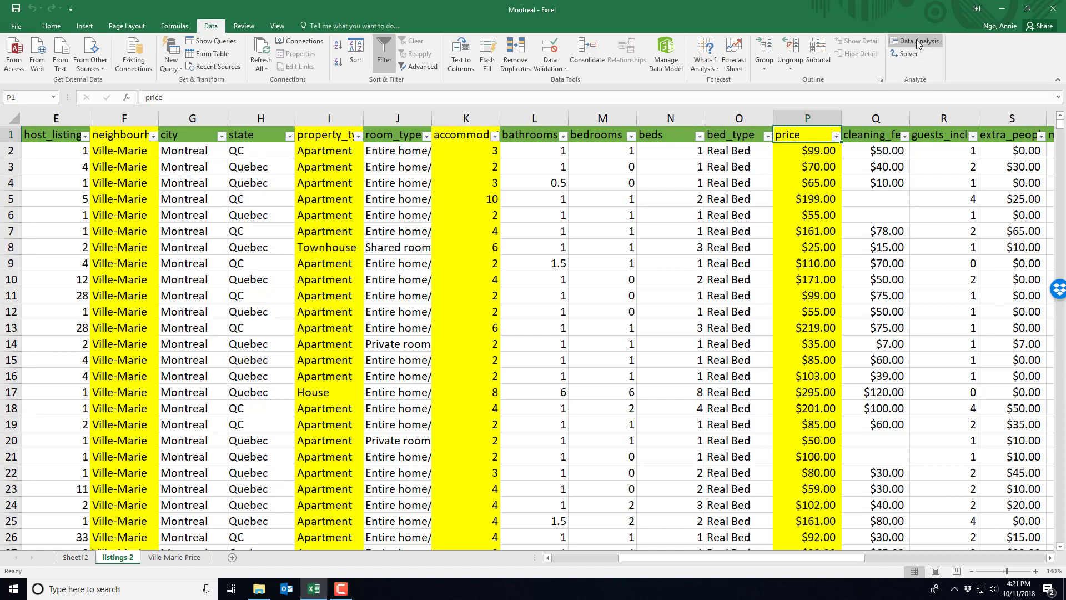
Run Descriptive Statistics on column P with labels, summary statistics and 95% confidence
{"action": "left_click", "coordinate": [916, 40]}
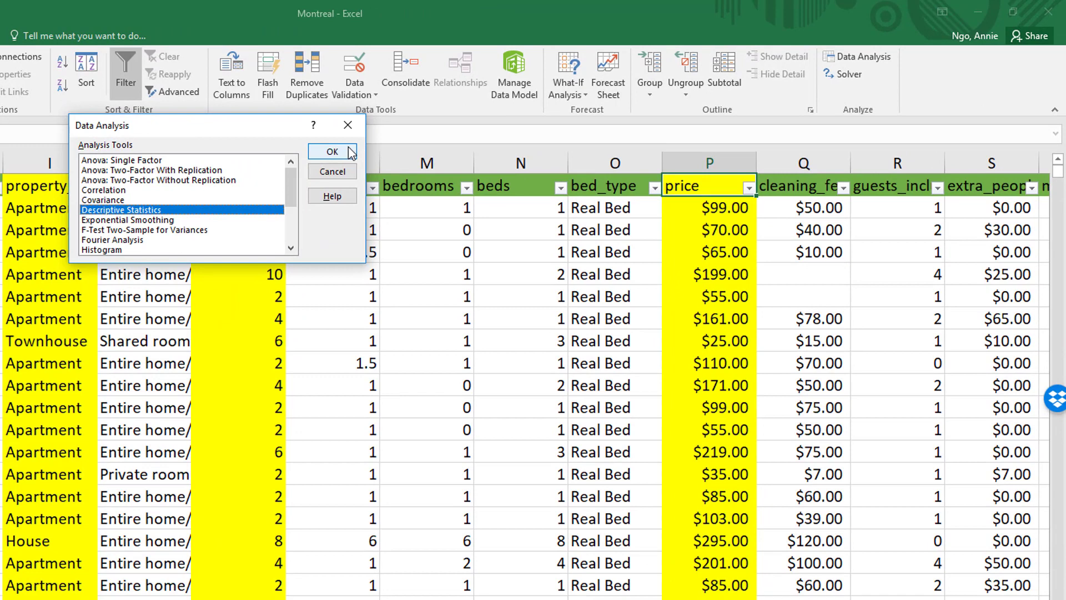
{"action": "left_click", "coordinate": [332, 151]}
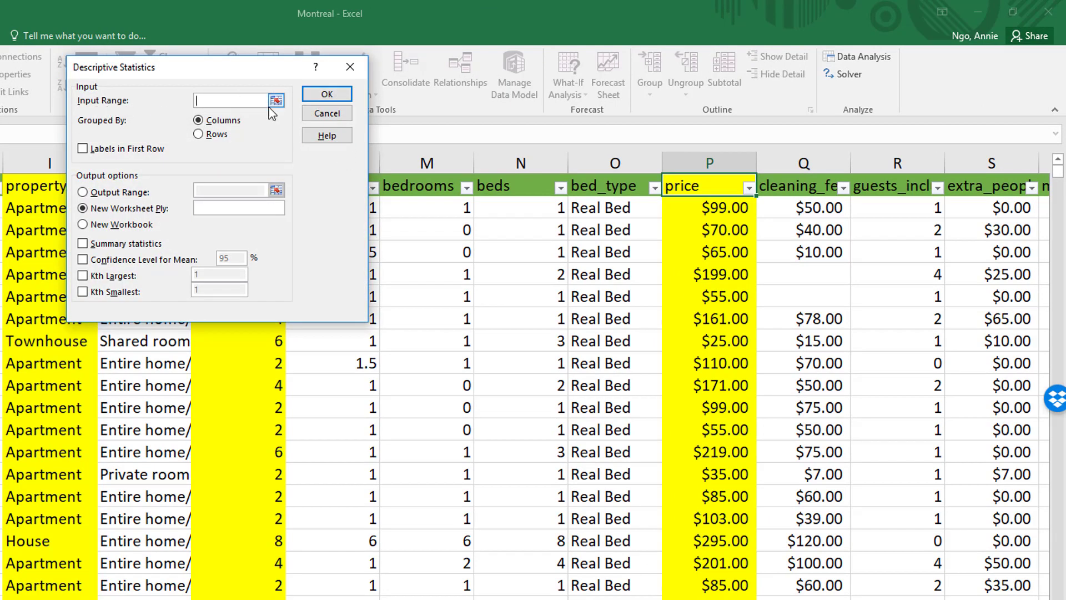
{"action": "left_click", "coordinate": [276, 101]}
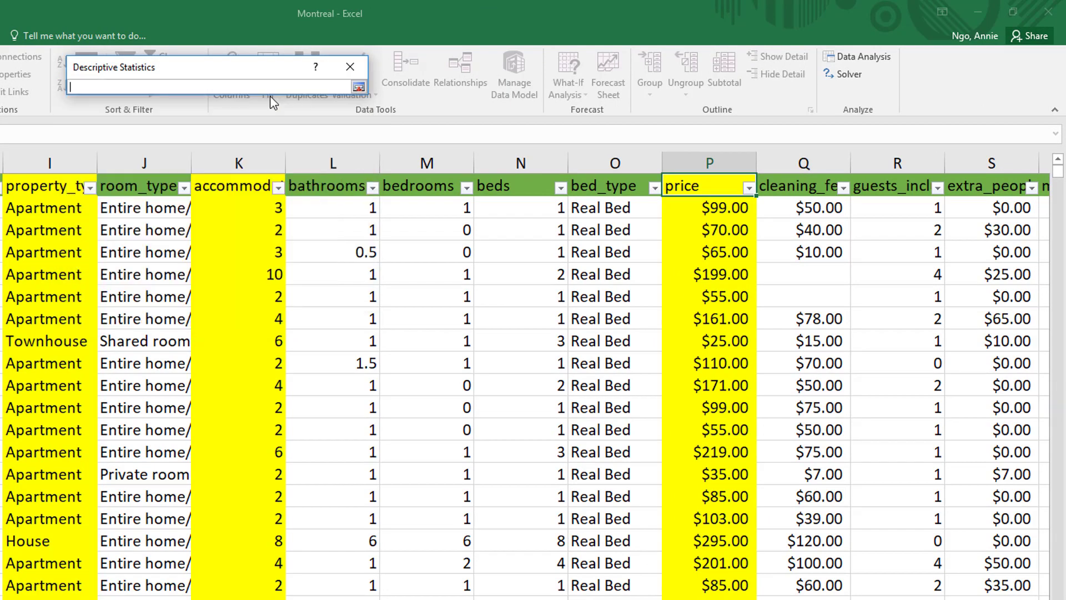
{"action": "left_click", "coordinate": [709, 163]}
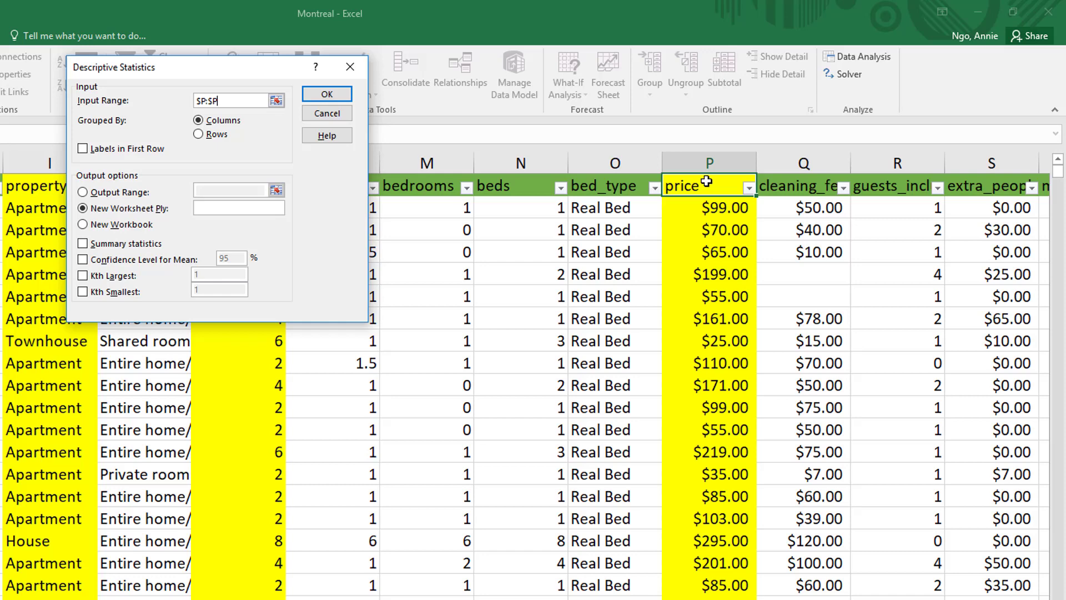
{"action": "left_click", "coordinate": [82, 148]}
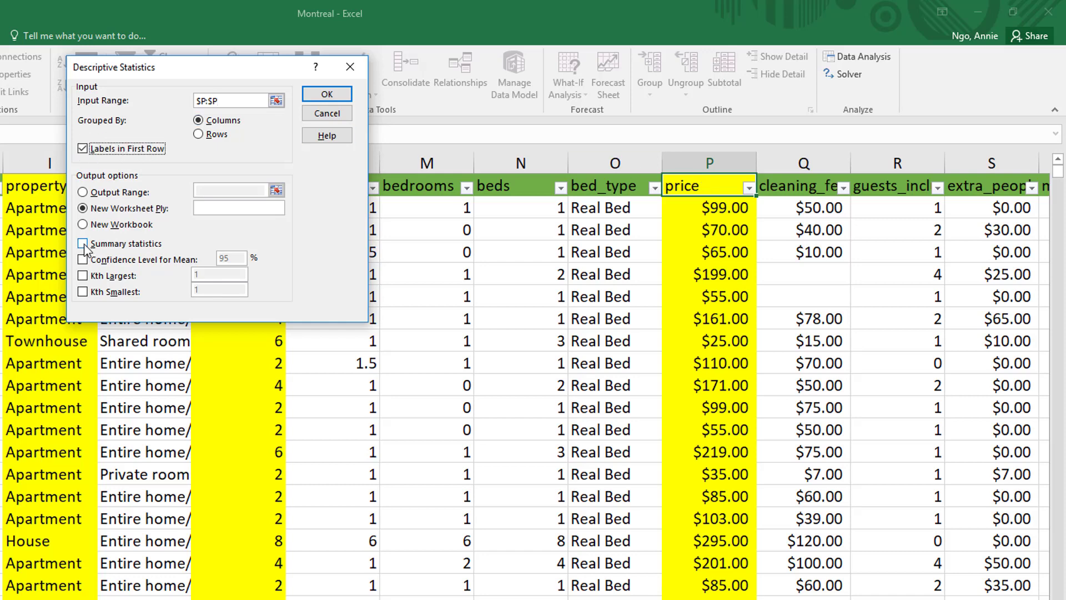
{"action": "left_click", "coordinate": [84, 243]}
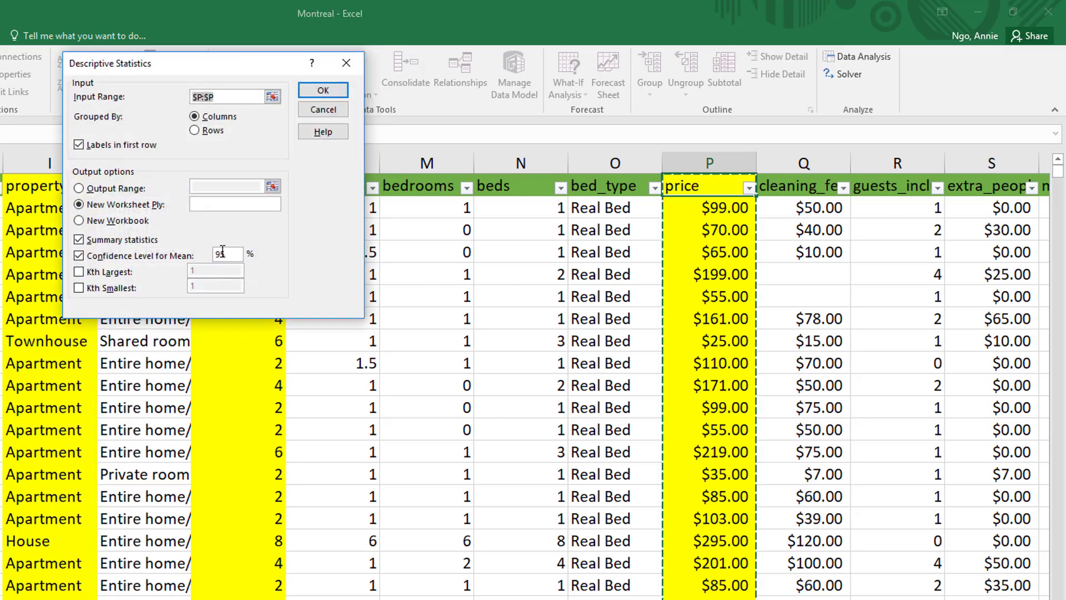
{"action": "type", "text": "95"}
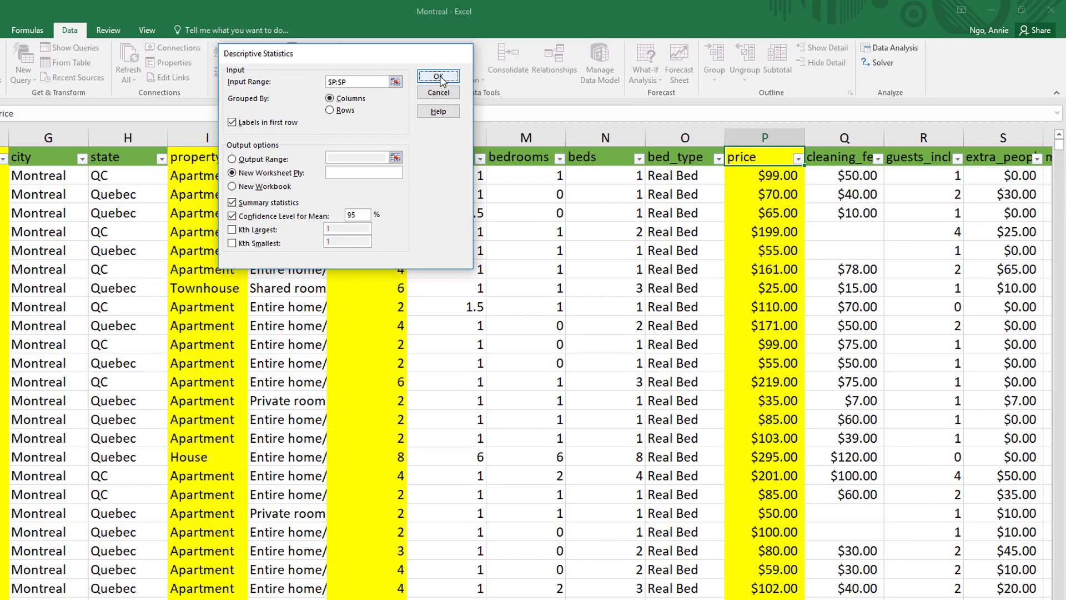
Generate the price statistics on a new sheet and format the values as Accounting dollars
{"action": "left_click", "coordinate": [438, 76]}
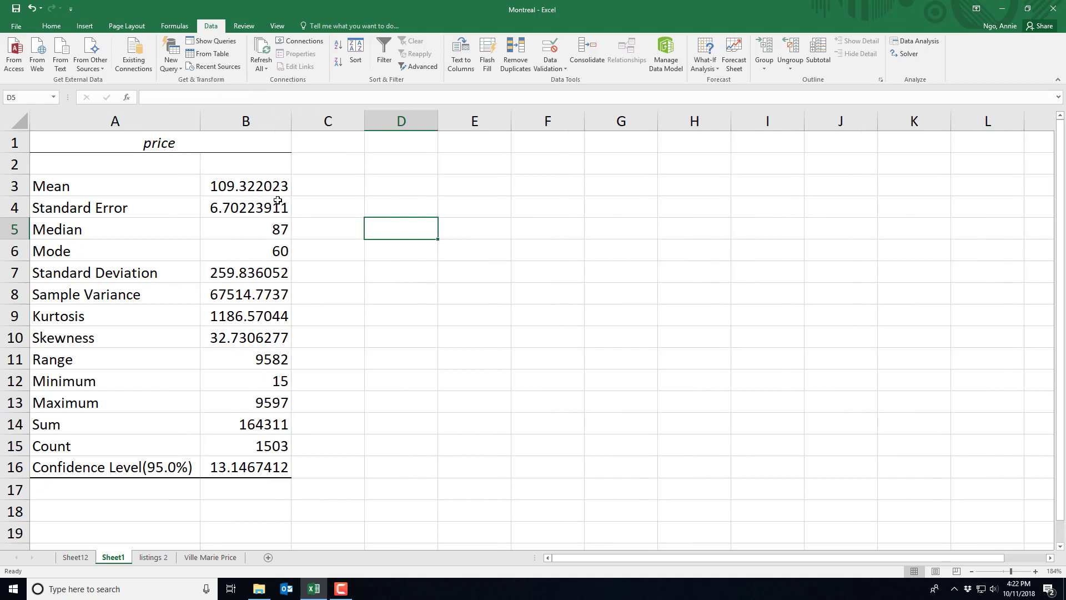
{"action": "left_click", "coordinate": [246, 185]}
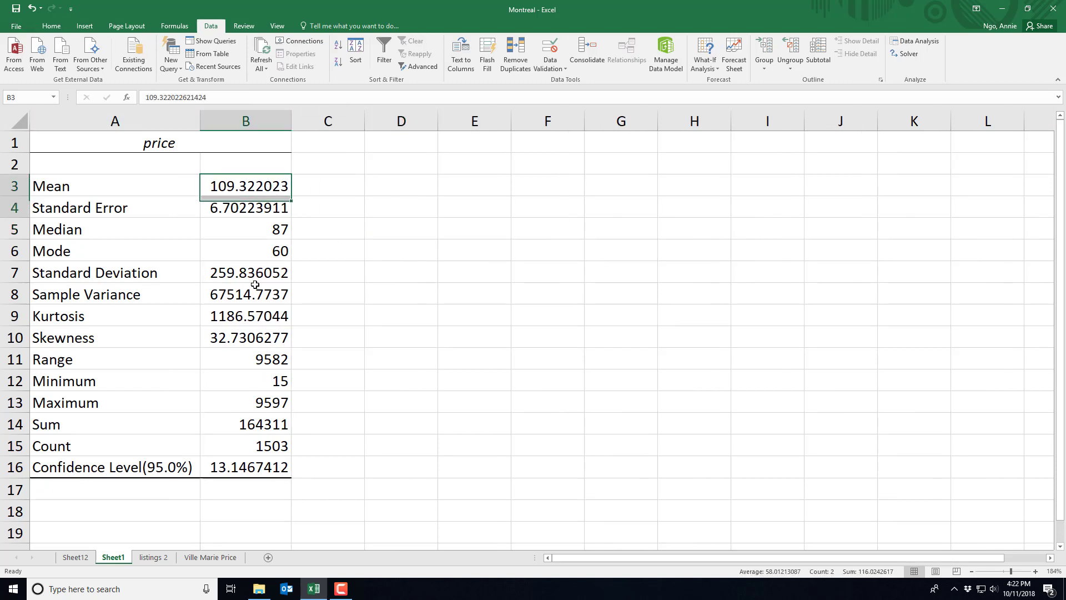
{"action": "left_click", "coordinate": [51, 26]}
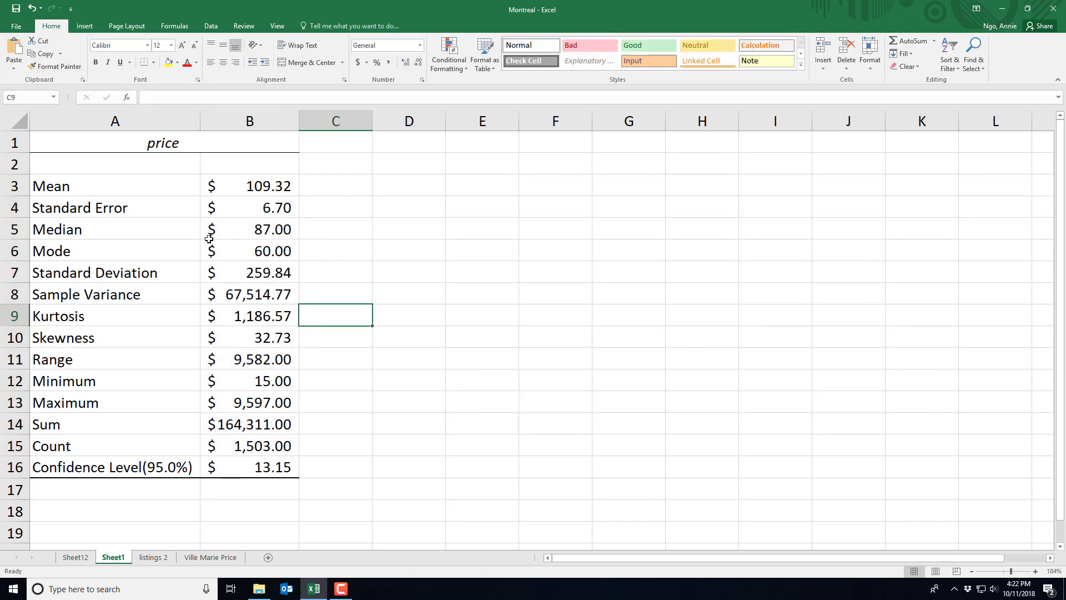
Label C16 'Margin of Error' and C3 'Mean', and begin the 'Lower' limit label in D7
{"action": "left_click", "coordinate": [115, 186]}
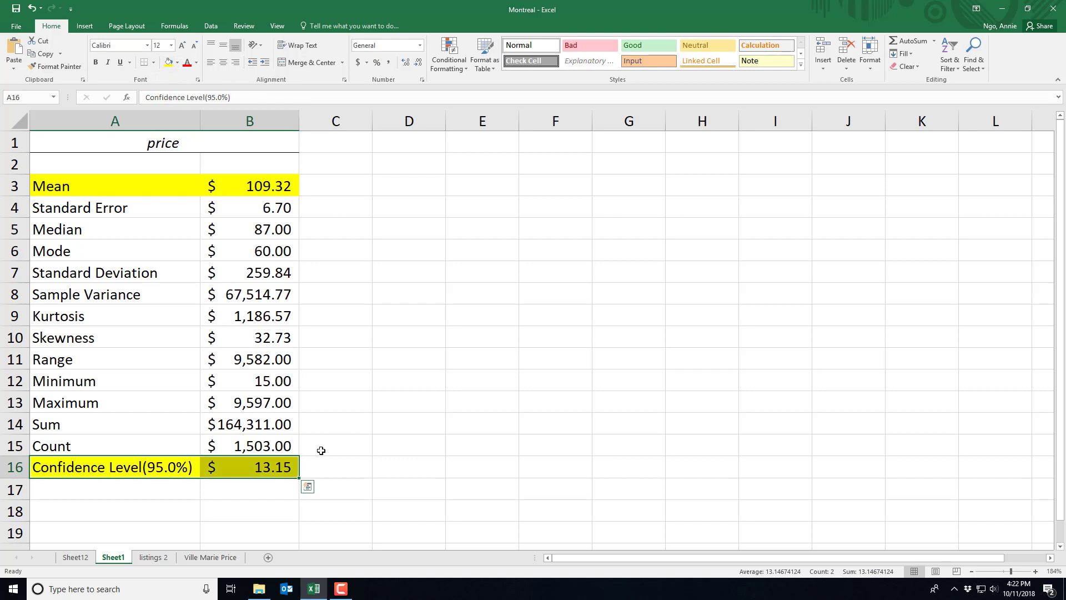
{"action": "type", "text": "Margin"}
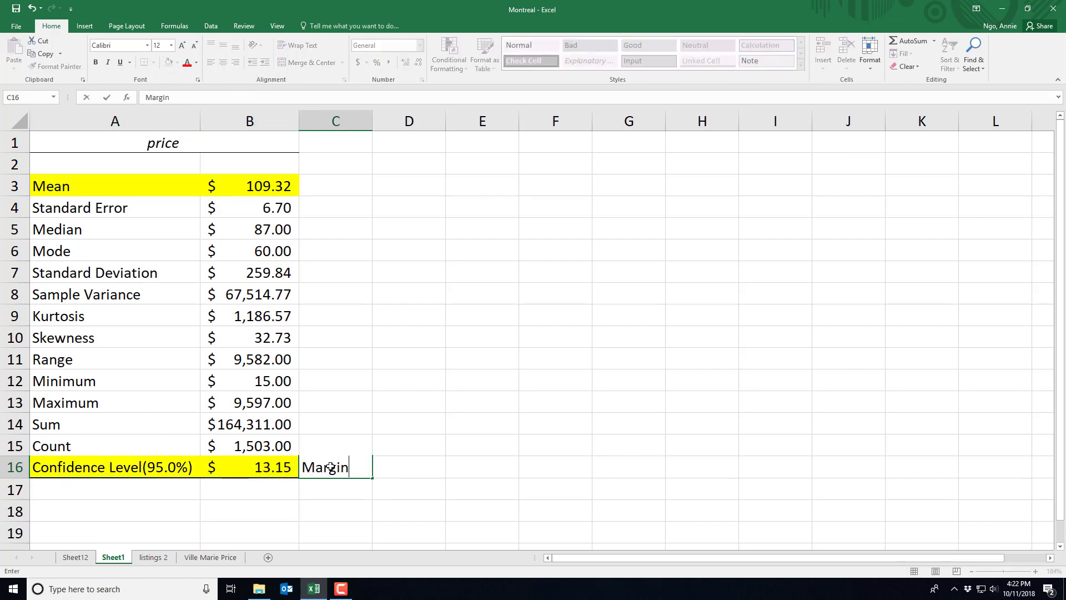
{"action": "type", "text": "of Error"}
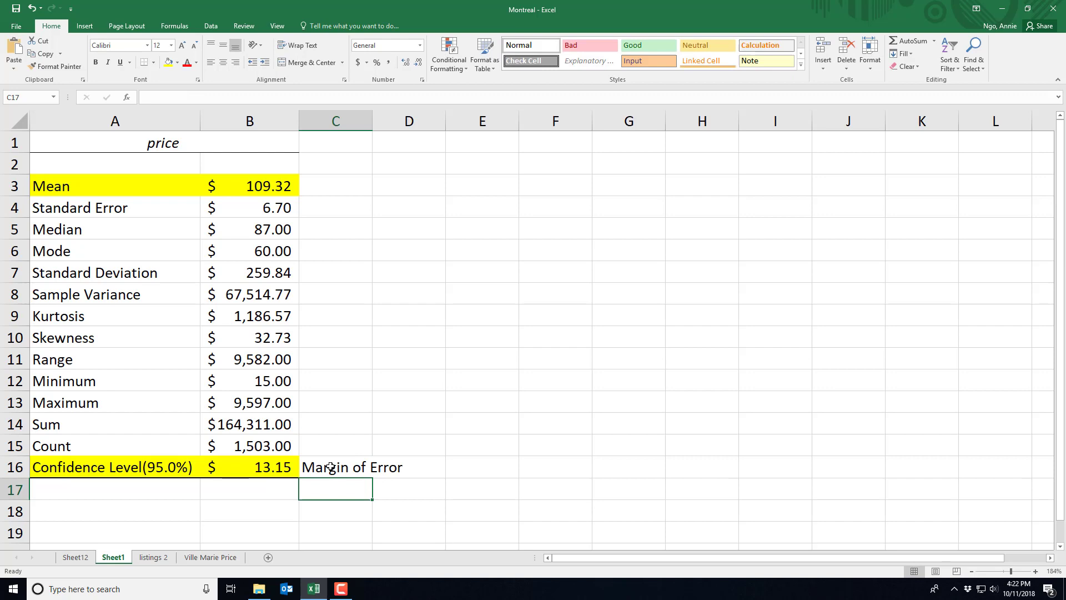
{"action": "mouse_move", "coordinate": [154, 478]}
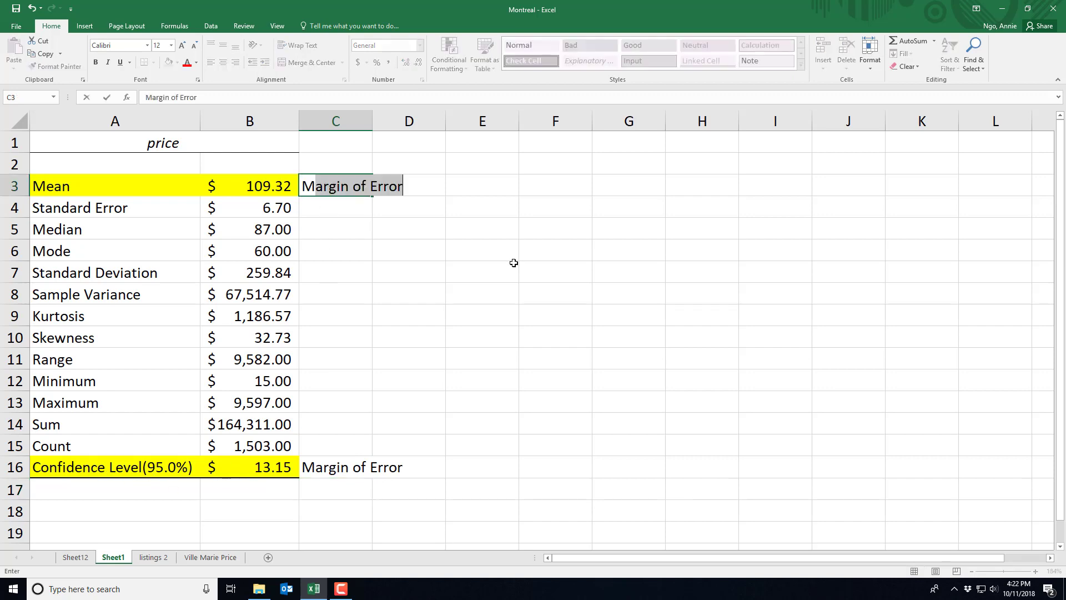
{"action": "type", "text": "Mean"}
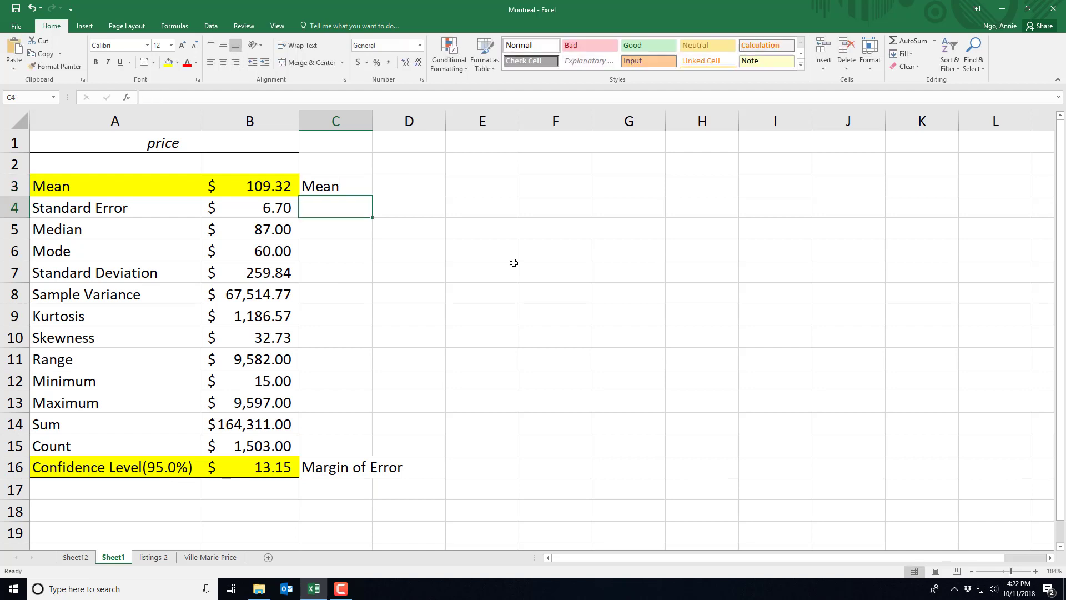
{"action": "left_click", "coordinate": [420, 272]}
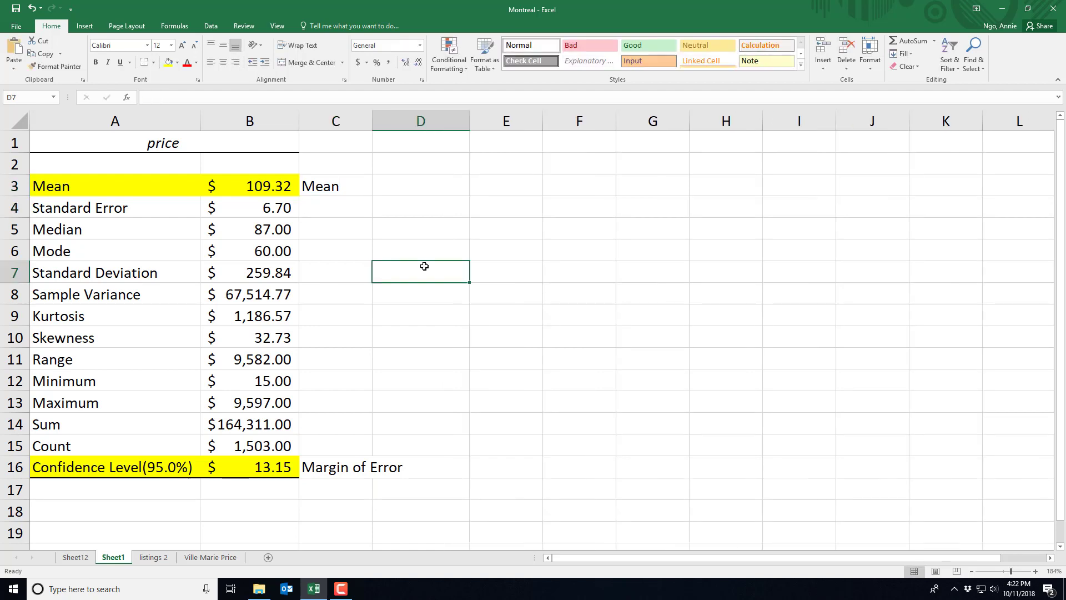
{"action": "type", "text": "Lower Limit"}
{"action": "left_click", "coordinate": [421, 294]}
{"action": "type", "text": "Upper Limit"}
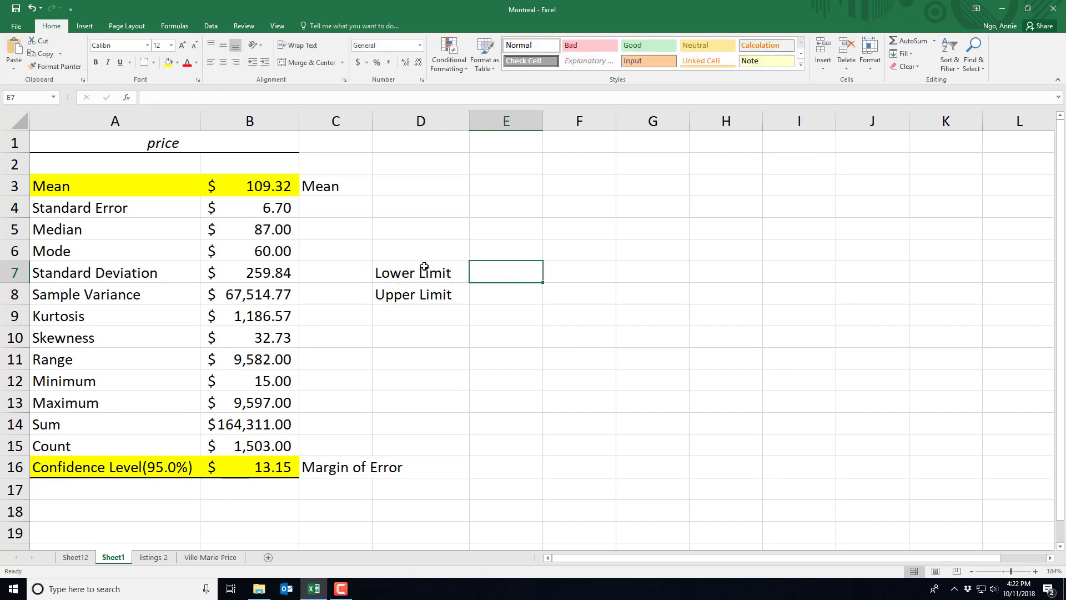
Enter =B3-B16 for the lower limit and =B3+B16 for the upper limit
{"action": "type", "text": "="}
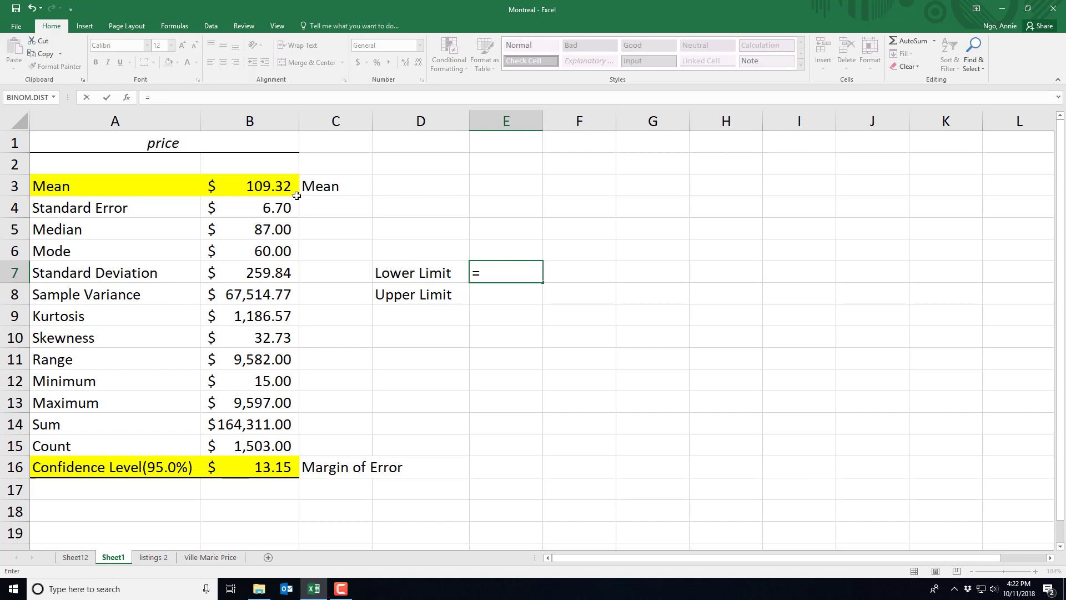
{"action": "left_click", "coordinate": [249, 185]}
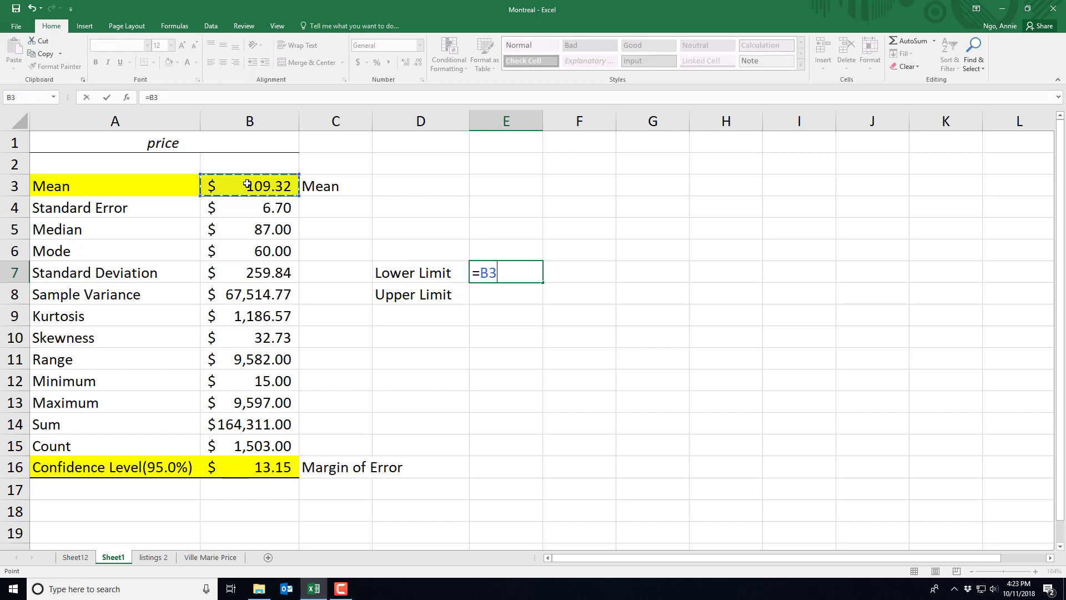
{"action": "left_click", "coordinate": [249, 467]}
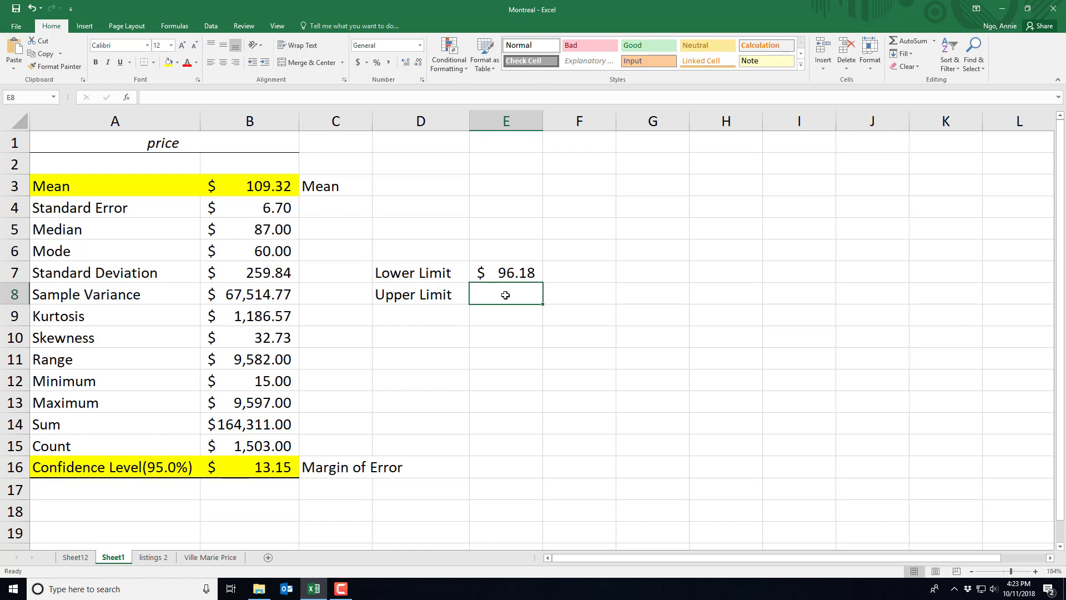
{"action": "type", "text": "="}
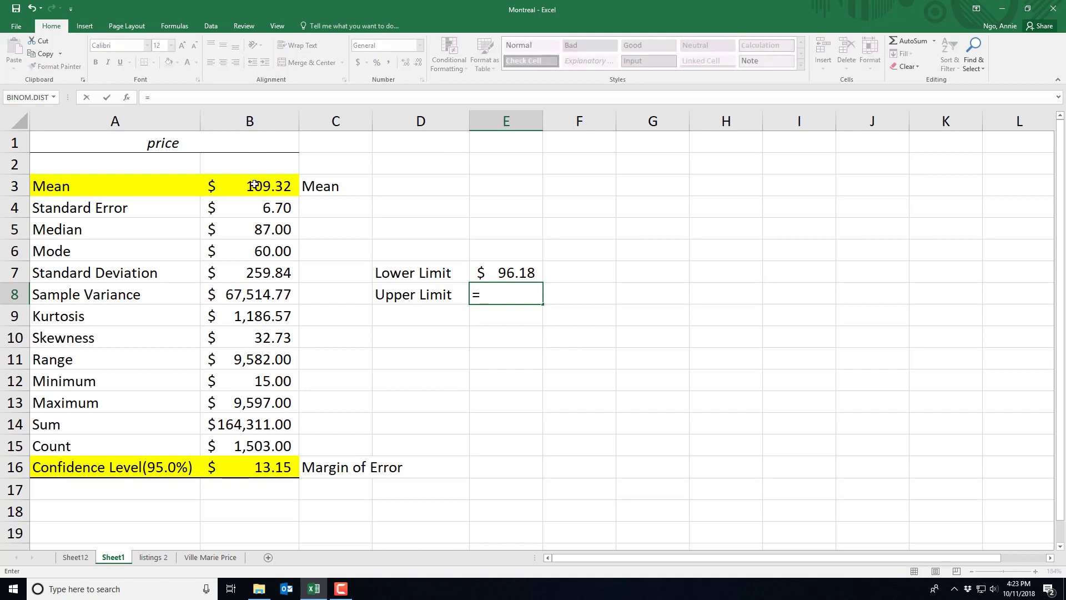
{"action": "left_click", "coordinate": [249, 186]}
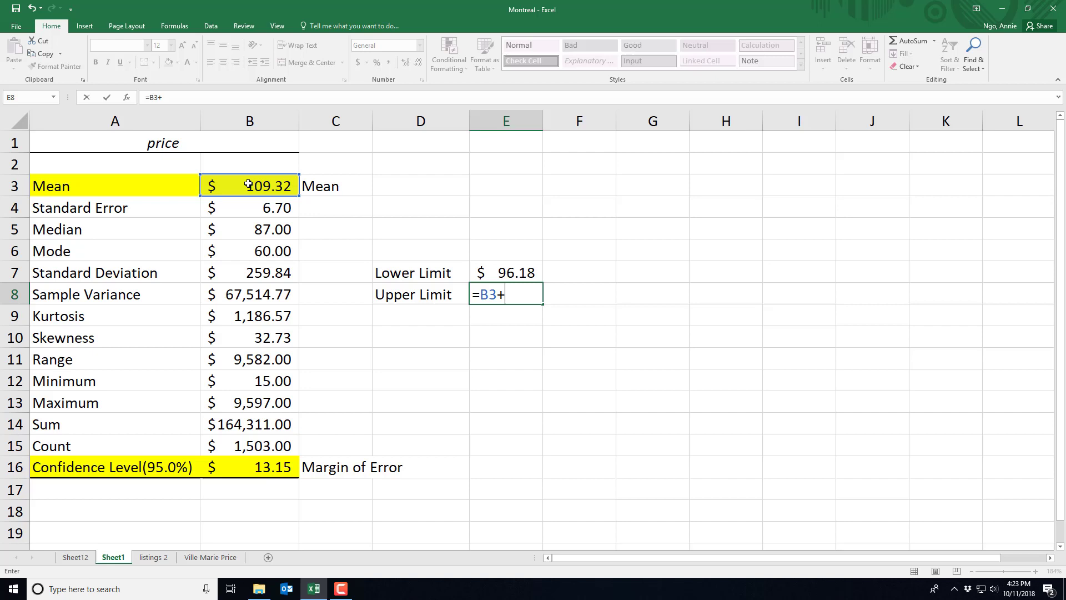
{"action": "left_click", "coordinate": [250, 467]}
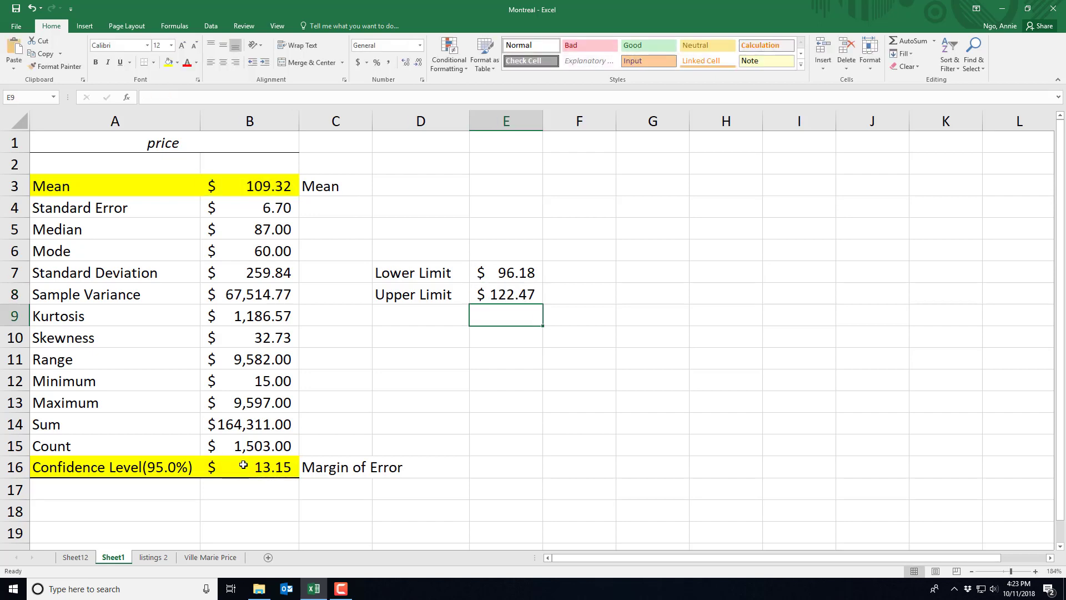
{"action": "mouse_move", "coordinate": [546, 390]}
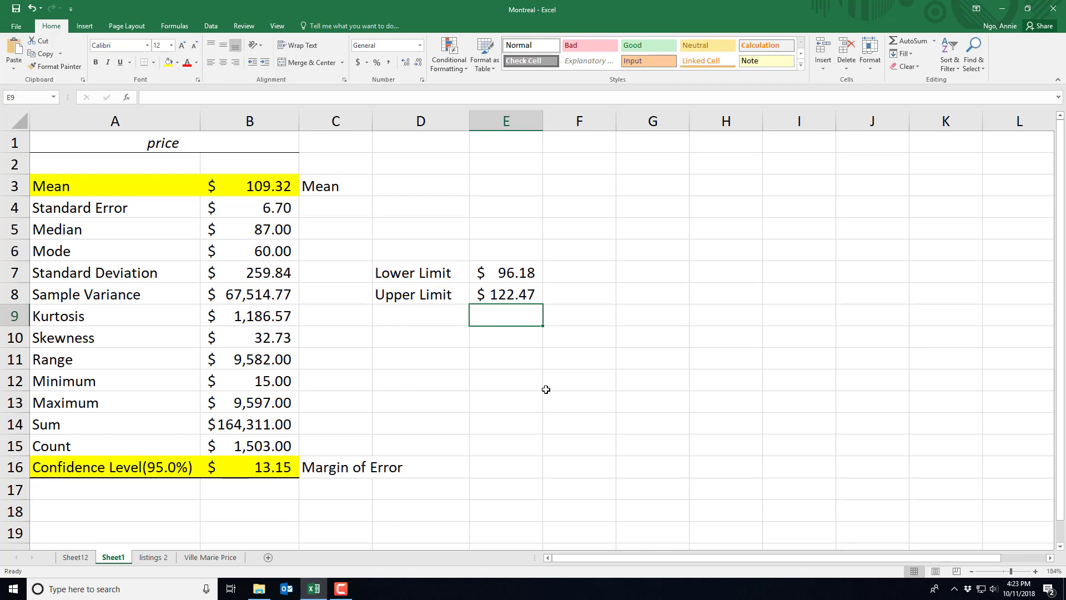
{"action": "mouse_move", "coordinate": [525, 346]}
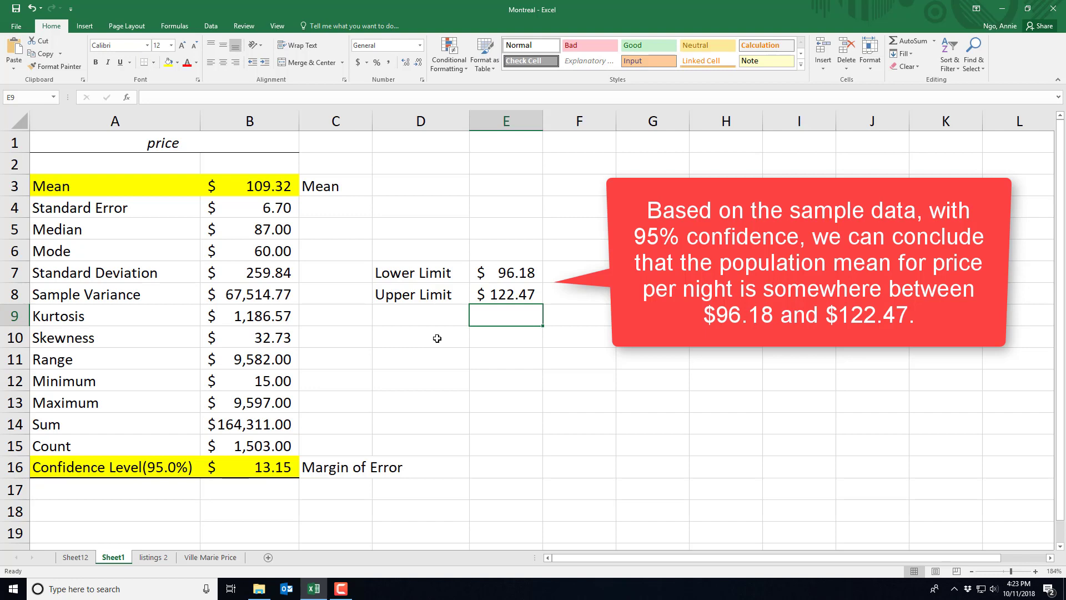
{"action": "mouse_move", "coordinate": [530, 311]}
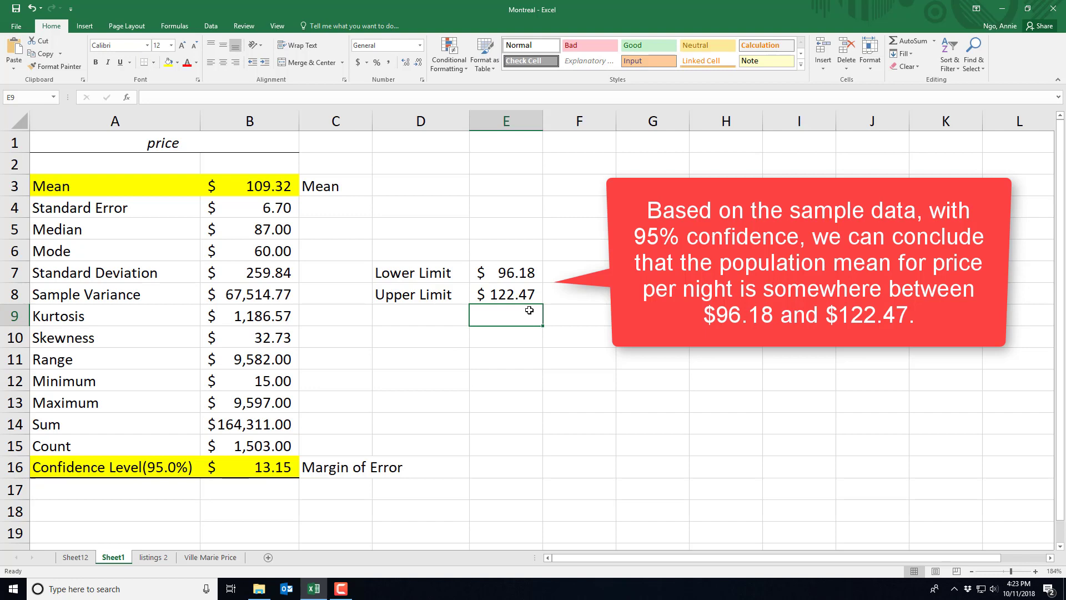
{"action": "mouse_move", "coordinate": [572, 310]}
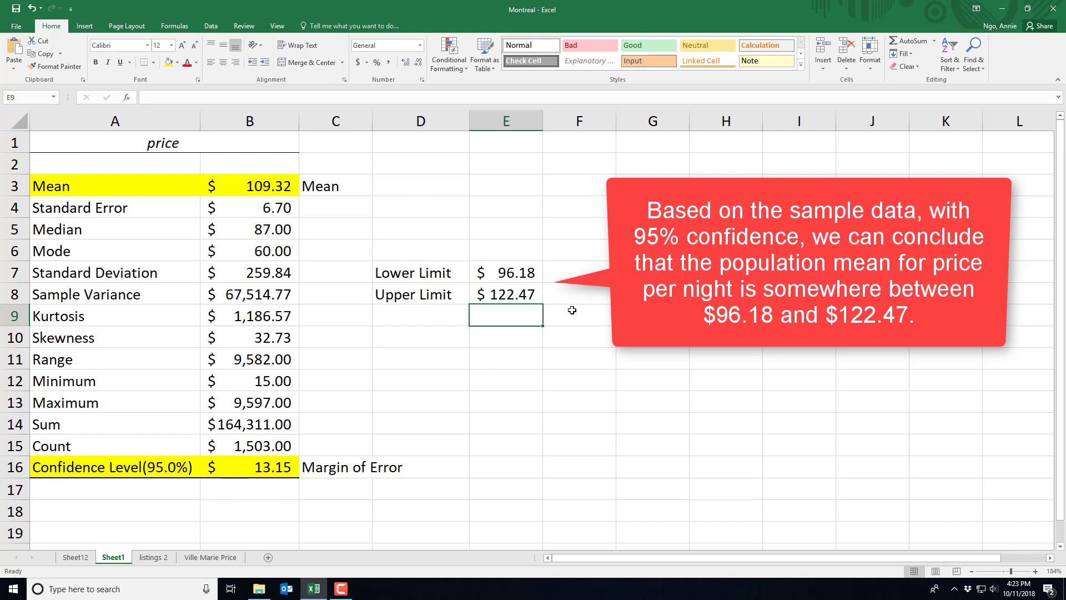
{"action": "mouse_move", "coordinate": [572, 261]}
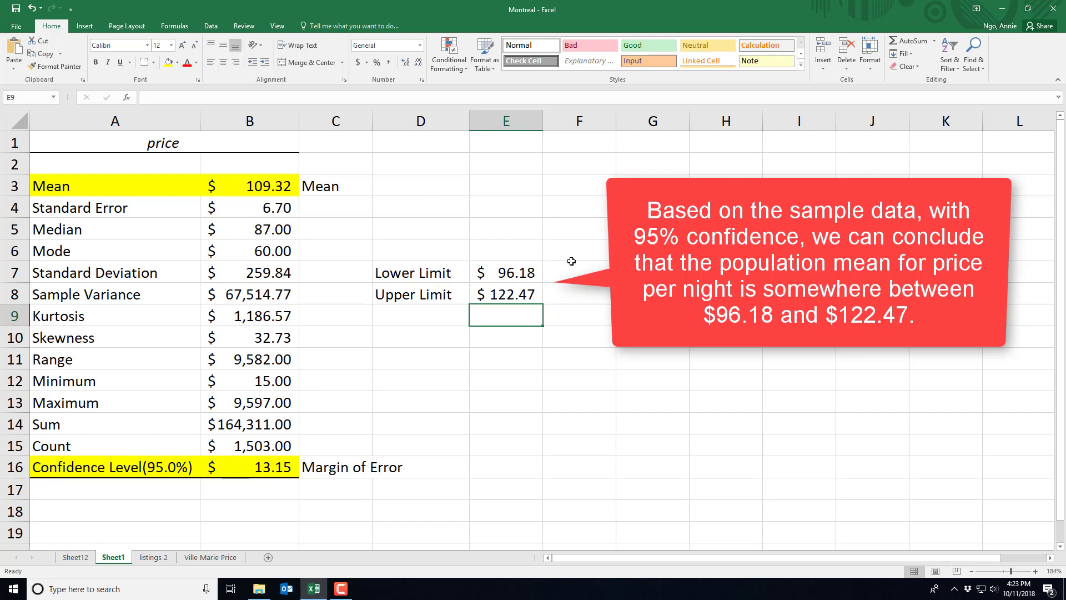